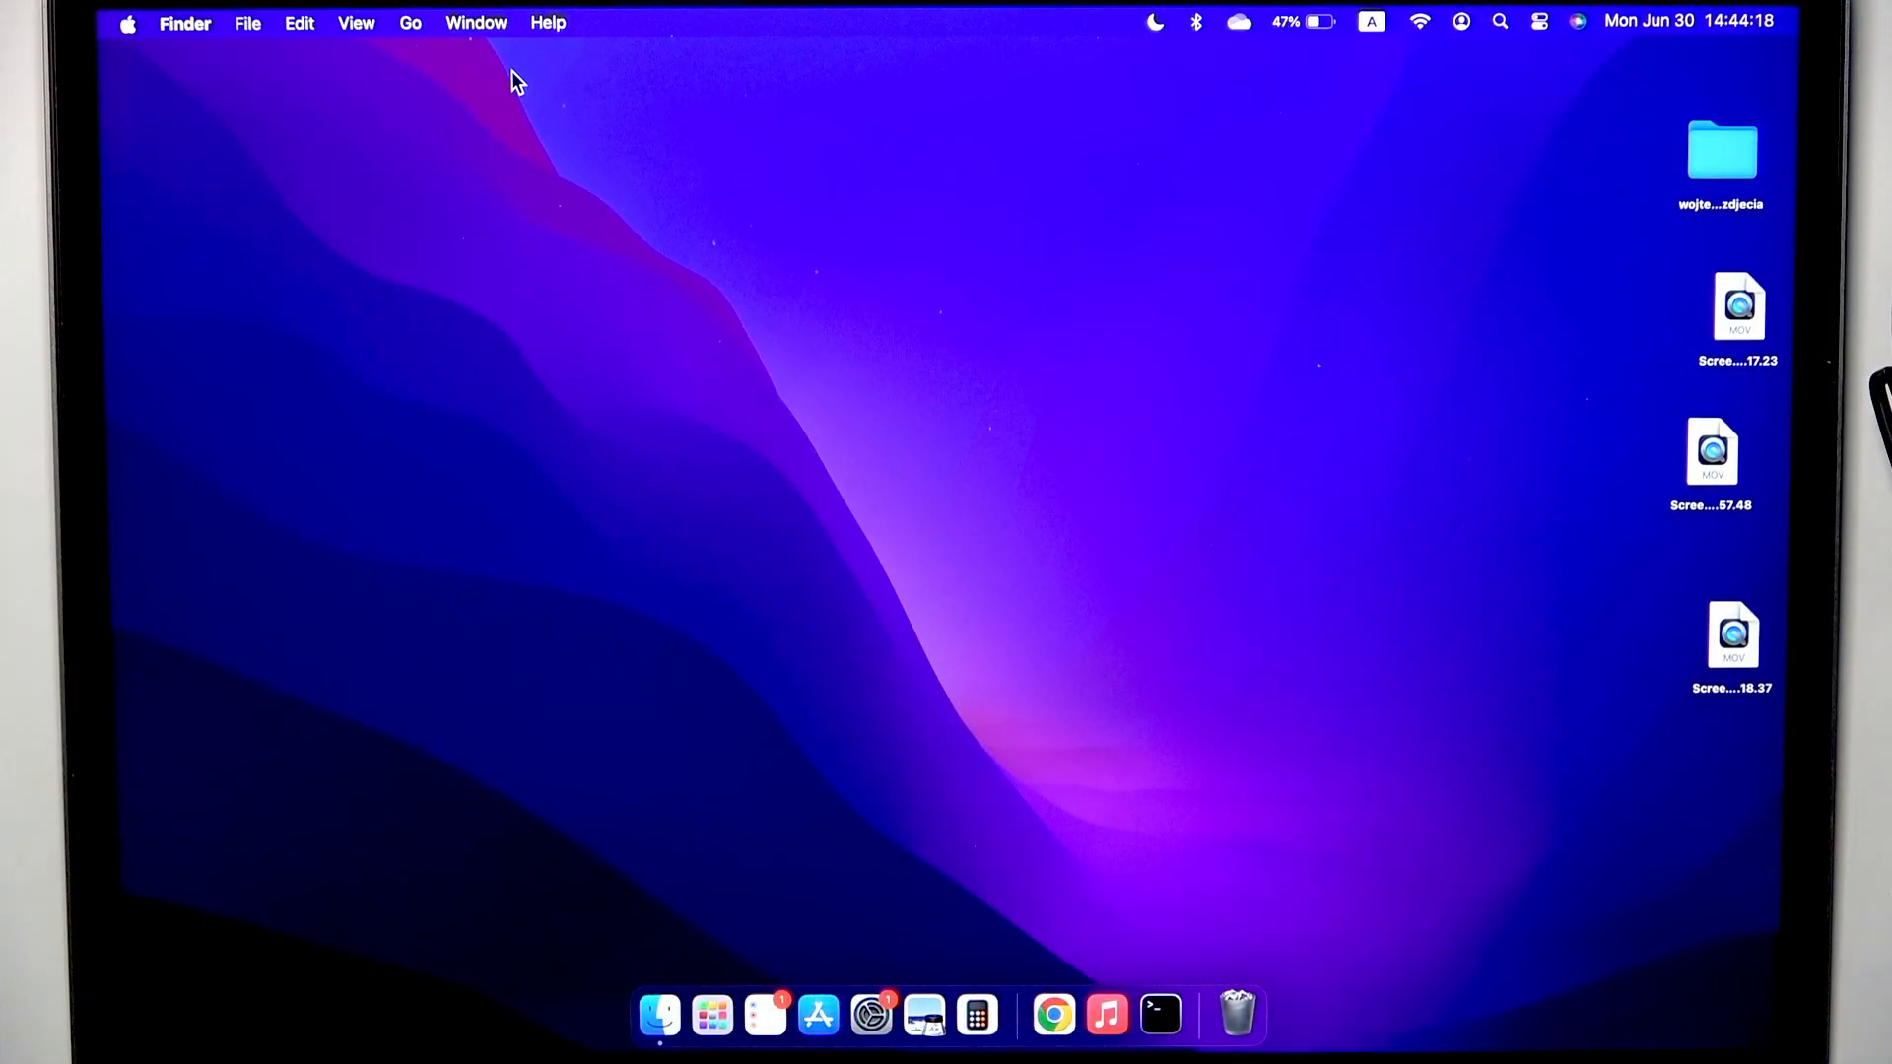
{"action": "mouse_move", "coordinate": [1213, 47]}
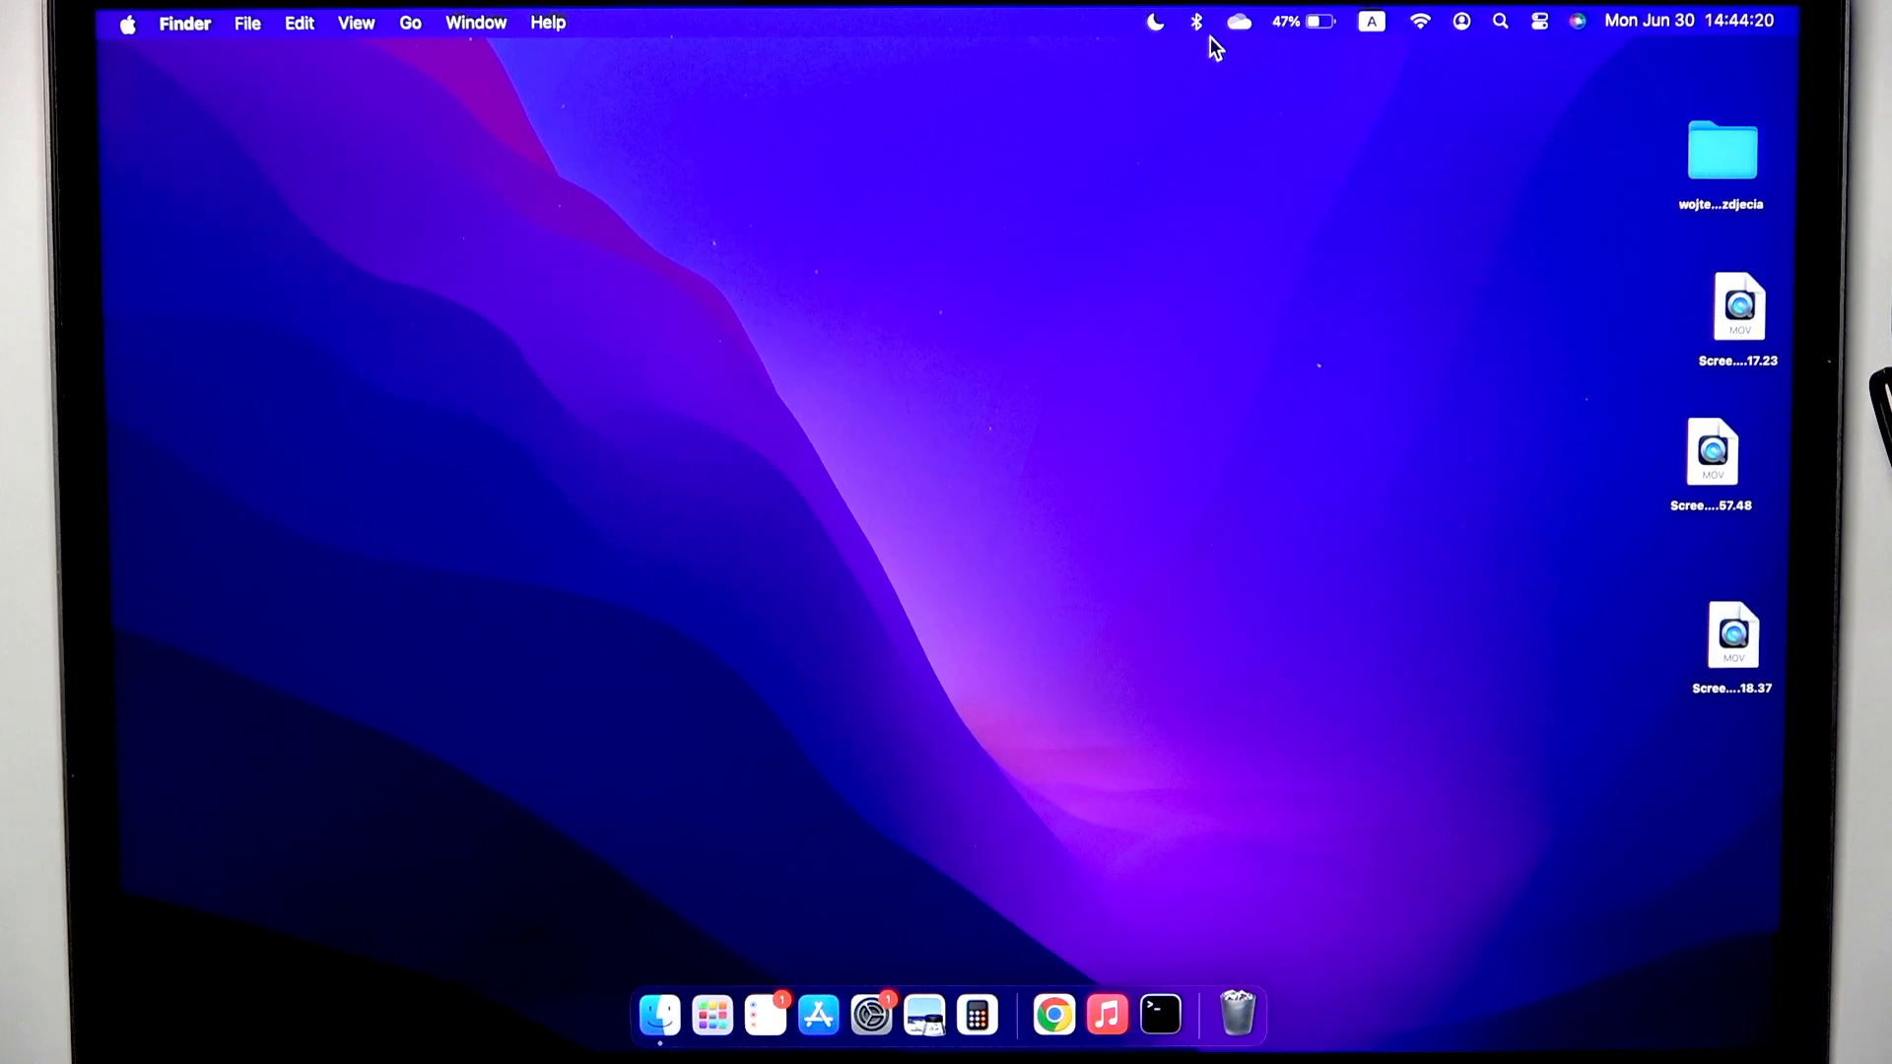
{"action": "mouse_move", "coordinate": [1198, 36]}
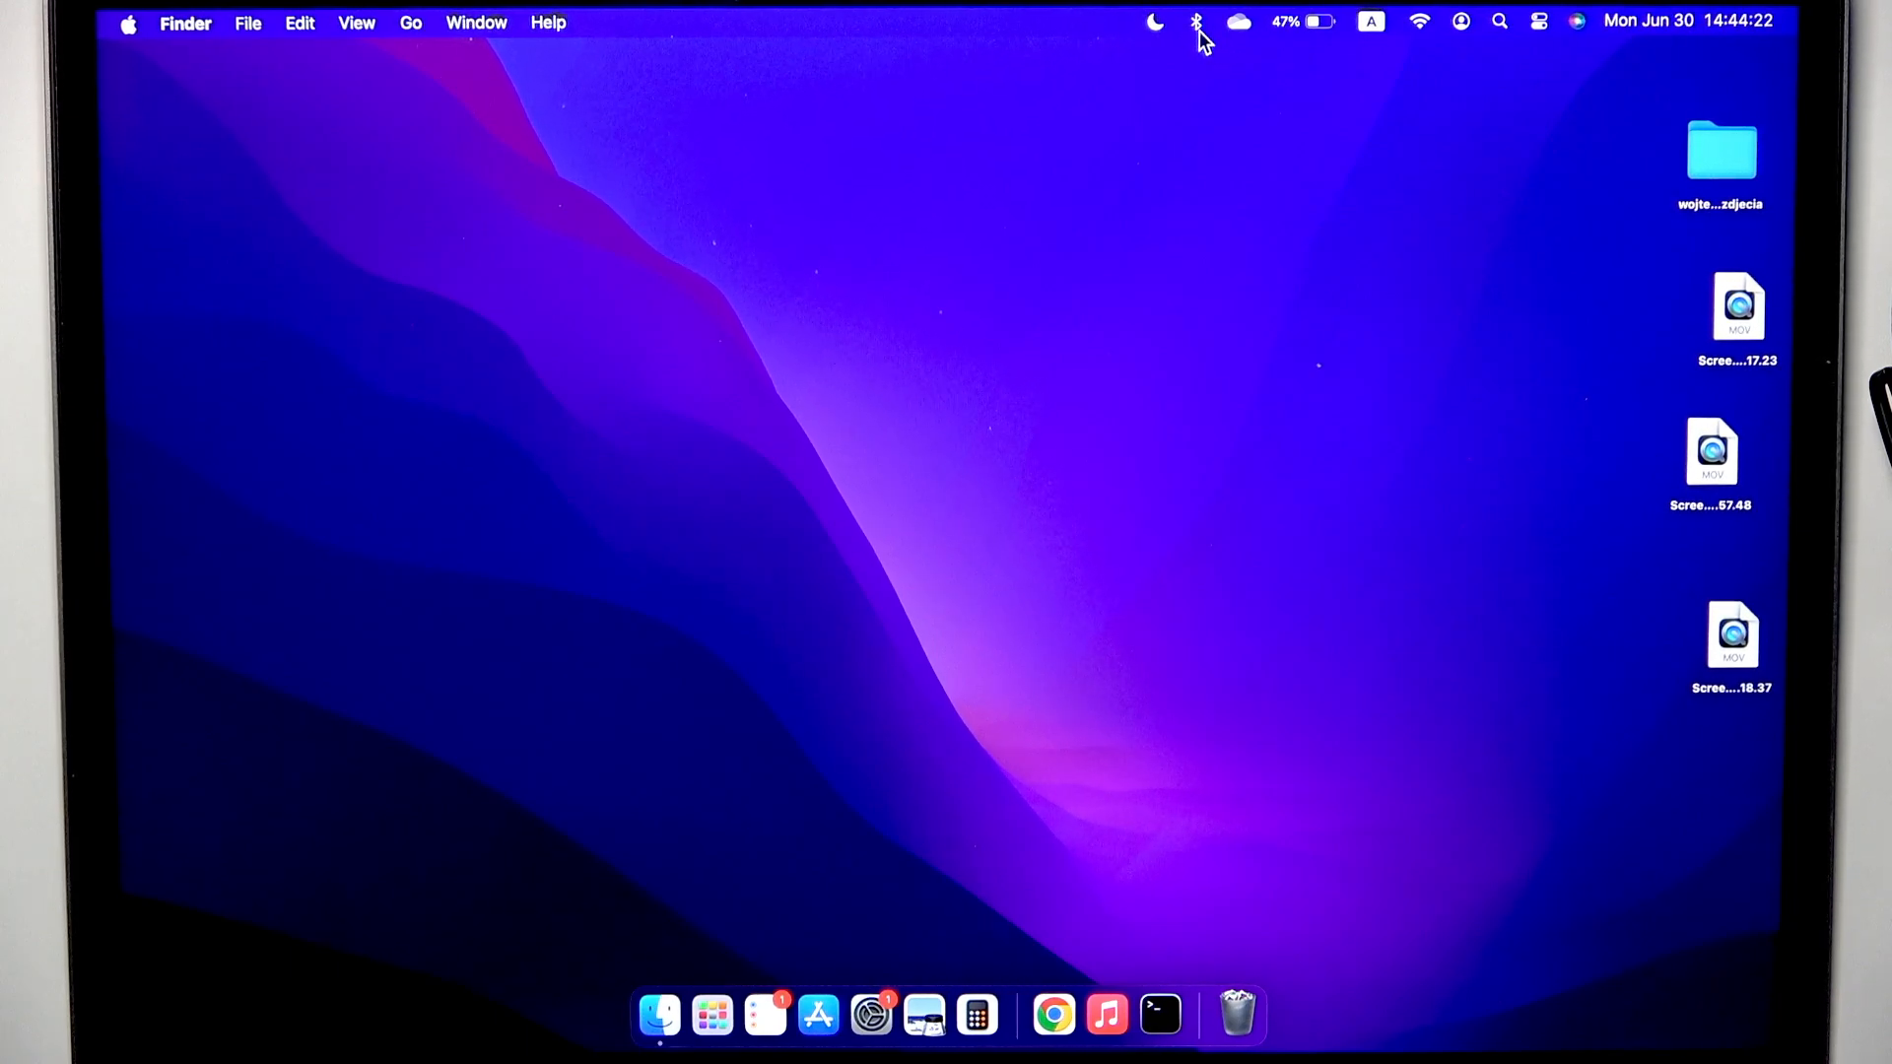
Open Bluetooth Settings from the Control Center Bluetooth menu in the menu bar.
{"action": "left_click", "coordinate": [1194, 22]}
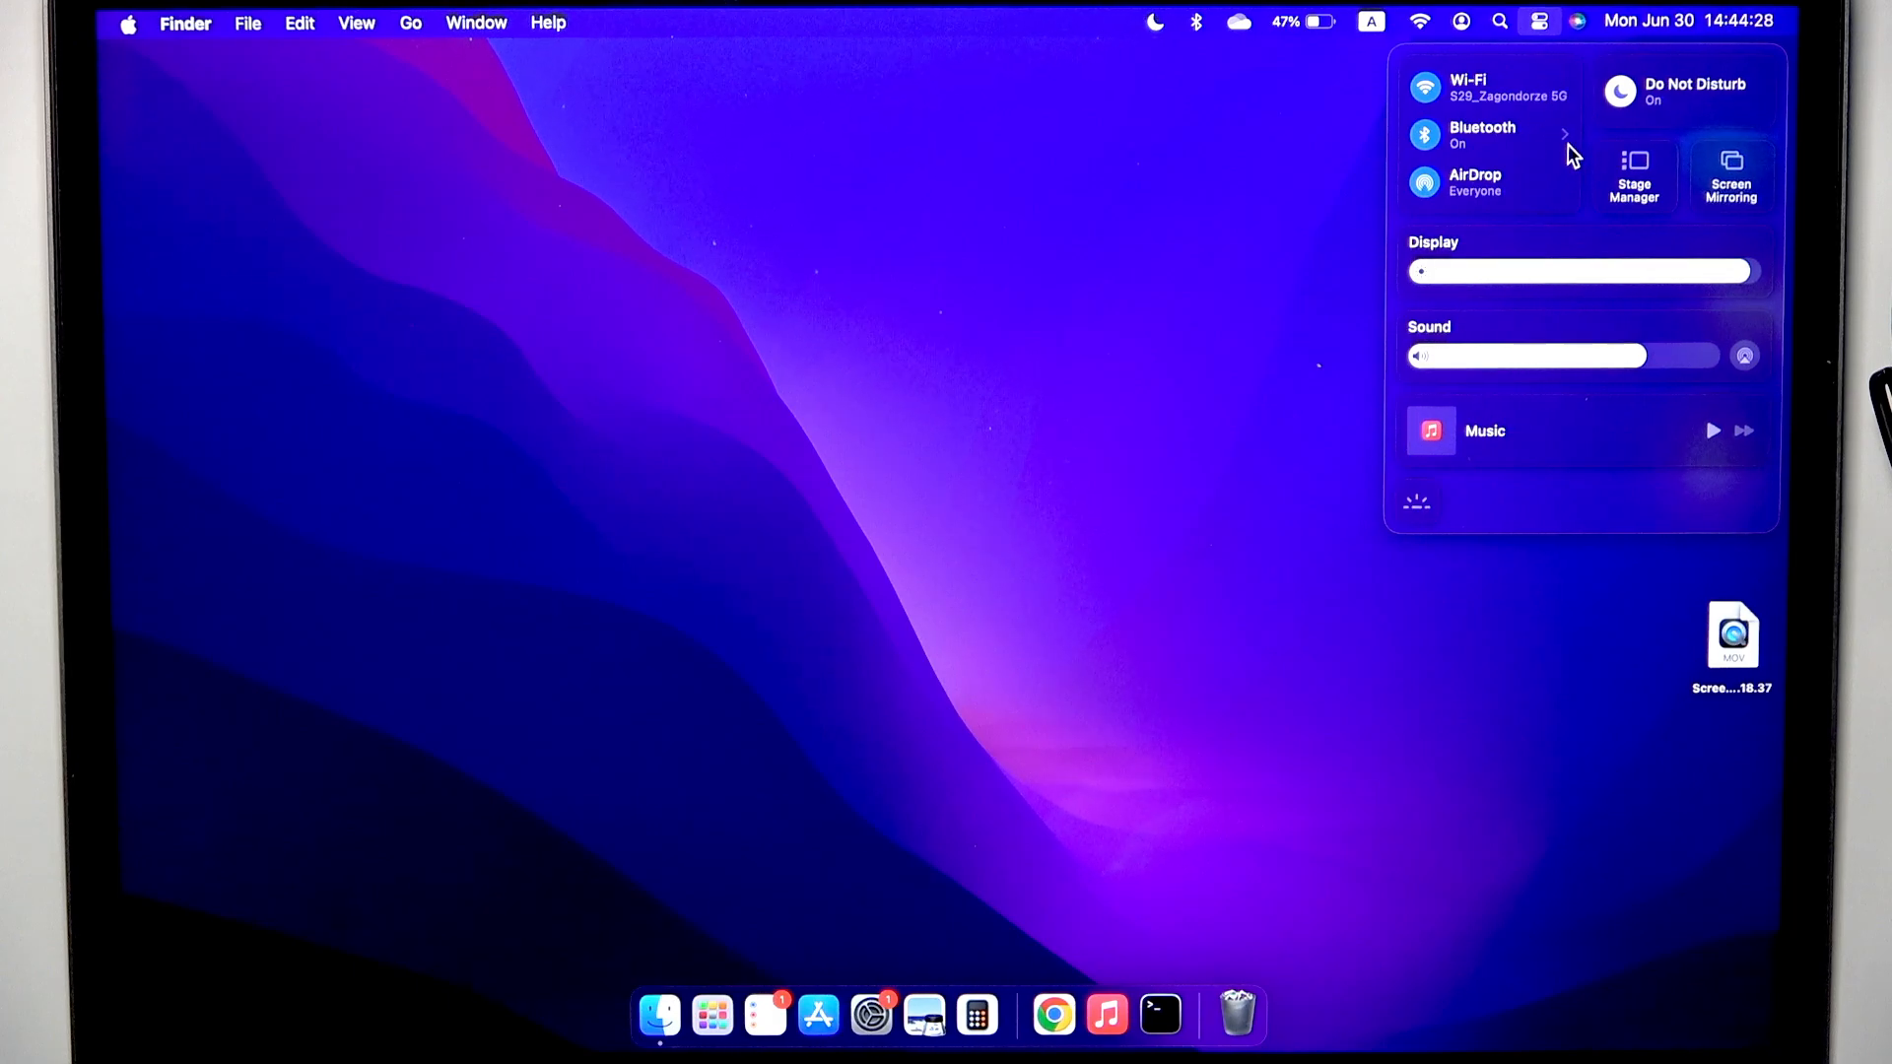
{"action": "left_click", "coordinate": [1482, 134]}
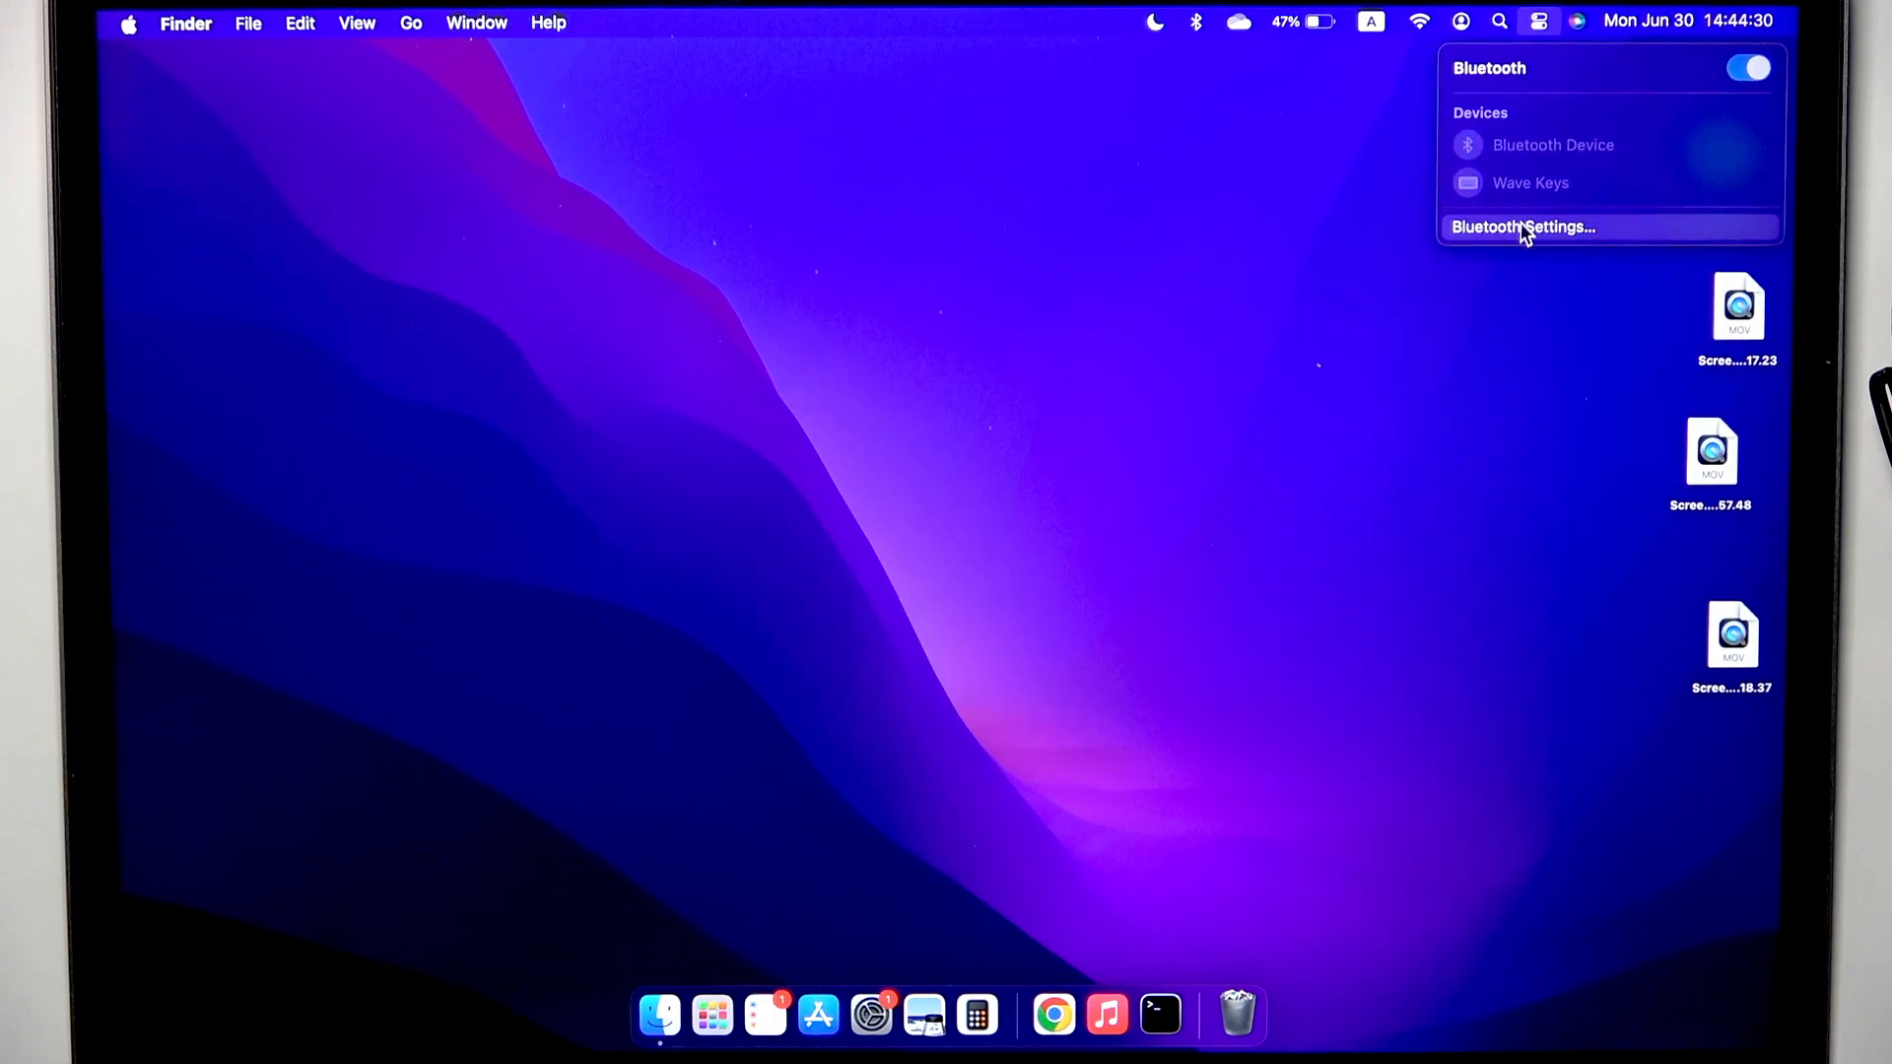
{"action": "left_click", "coordinate": [1522, 227]}
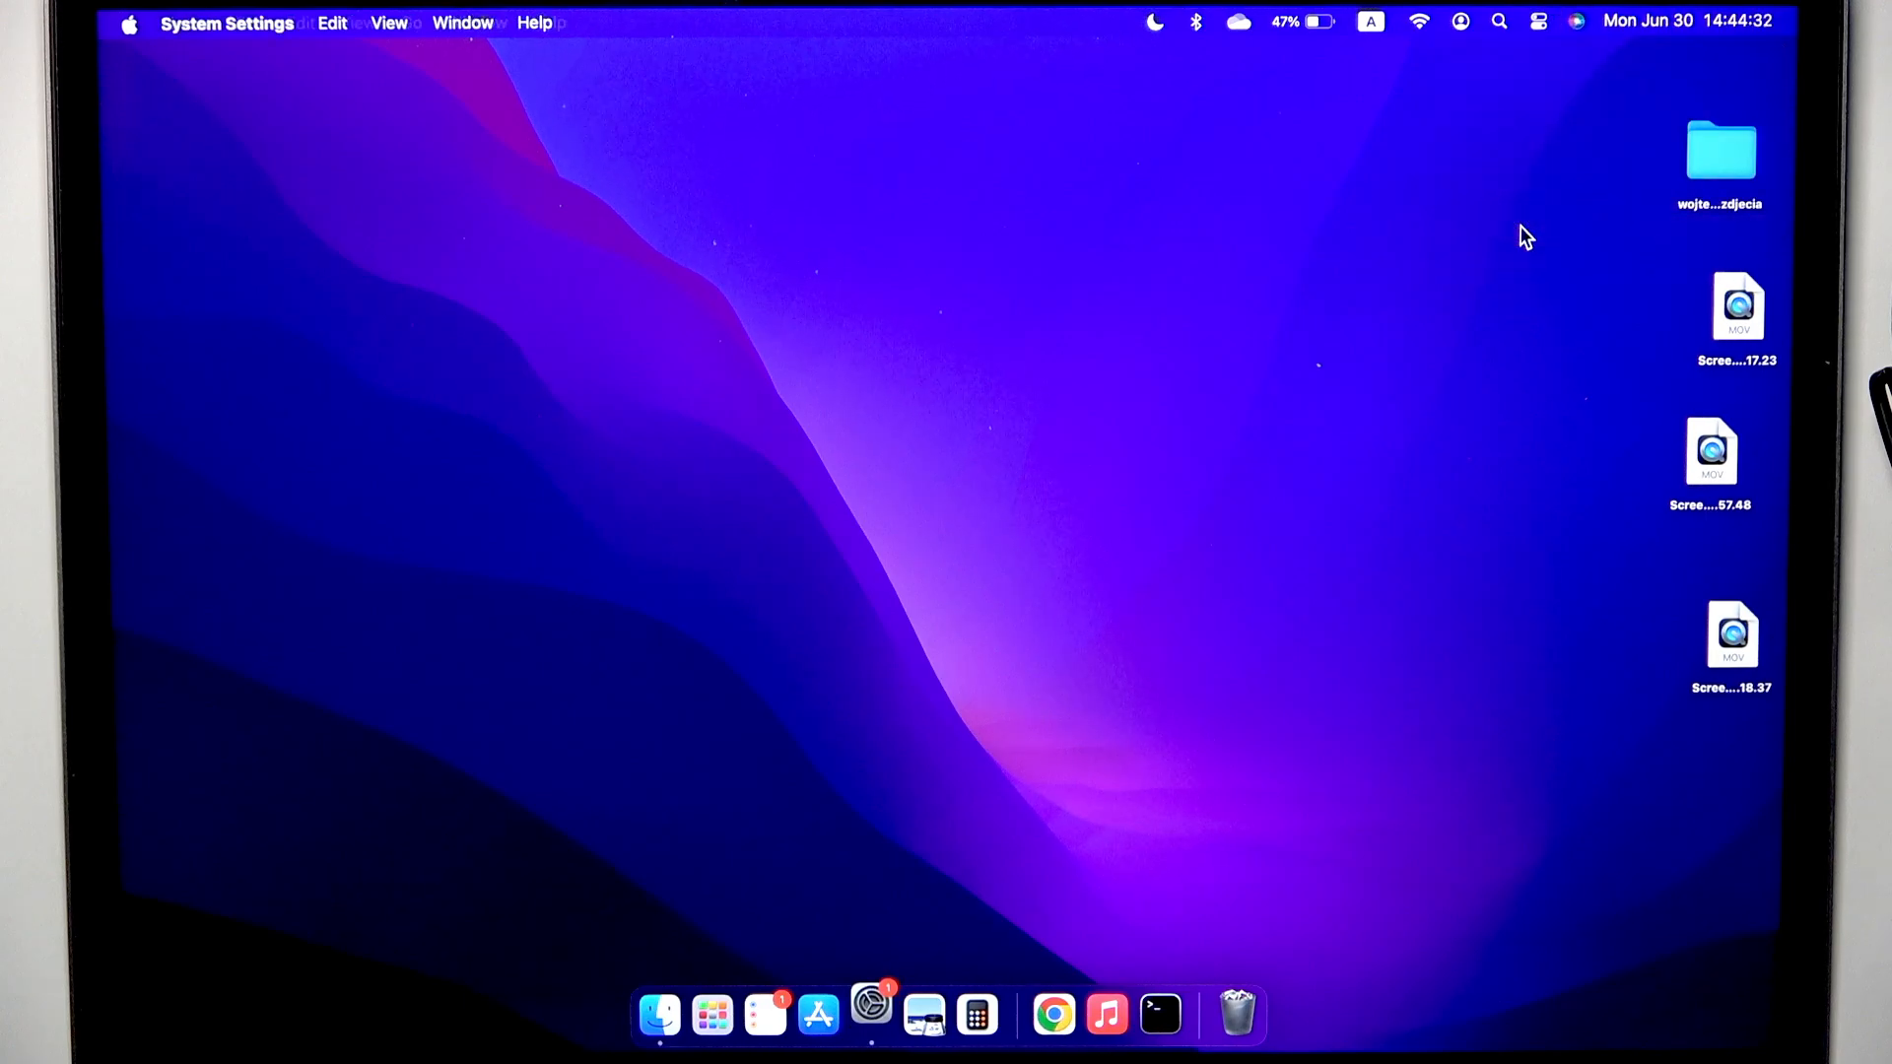
Bring up the Bluetooth pane listing nearby devices realme C63 and MAJOR V.
{"action": "left_click", "coordinate": [871, 1014]}
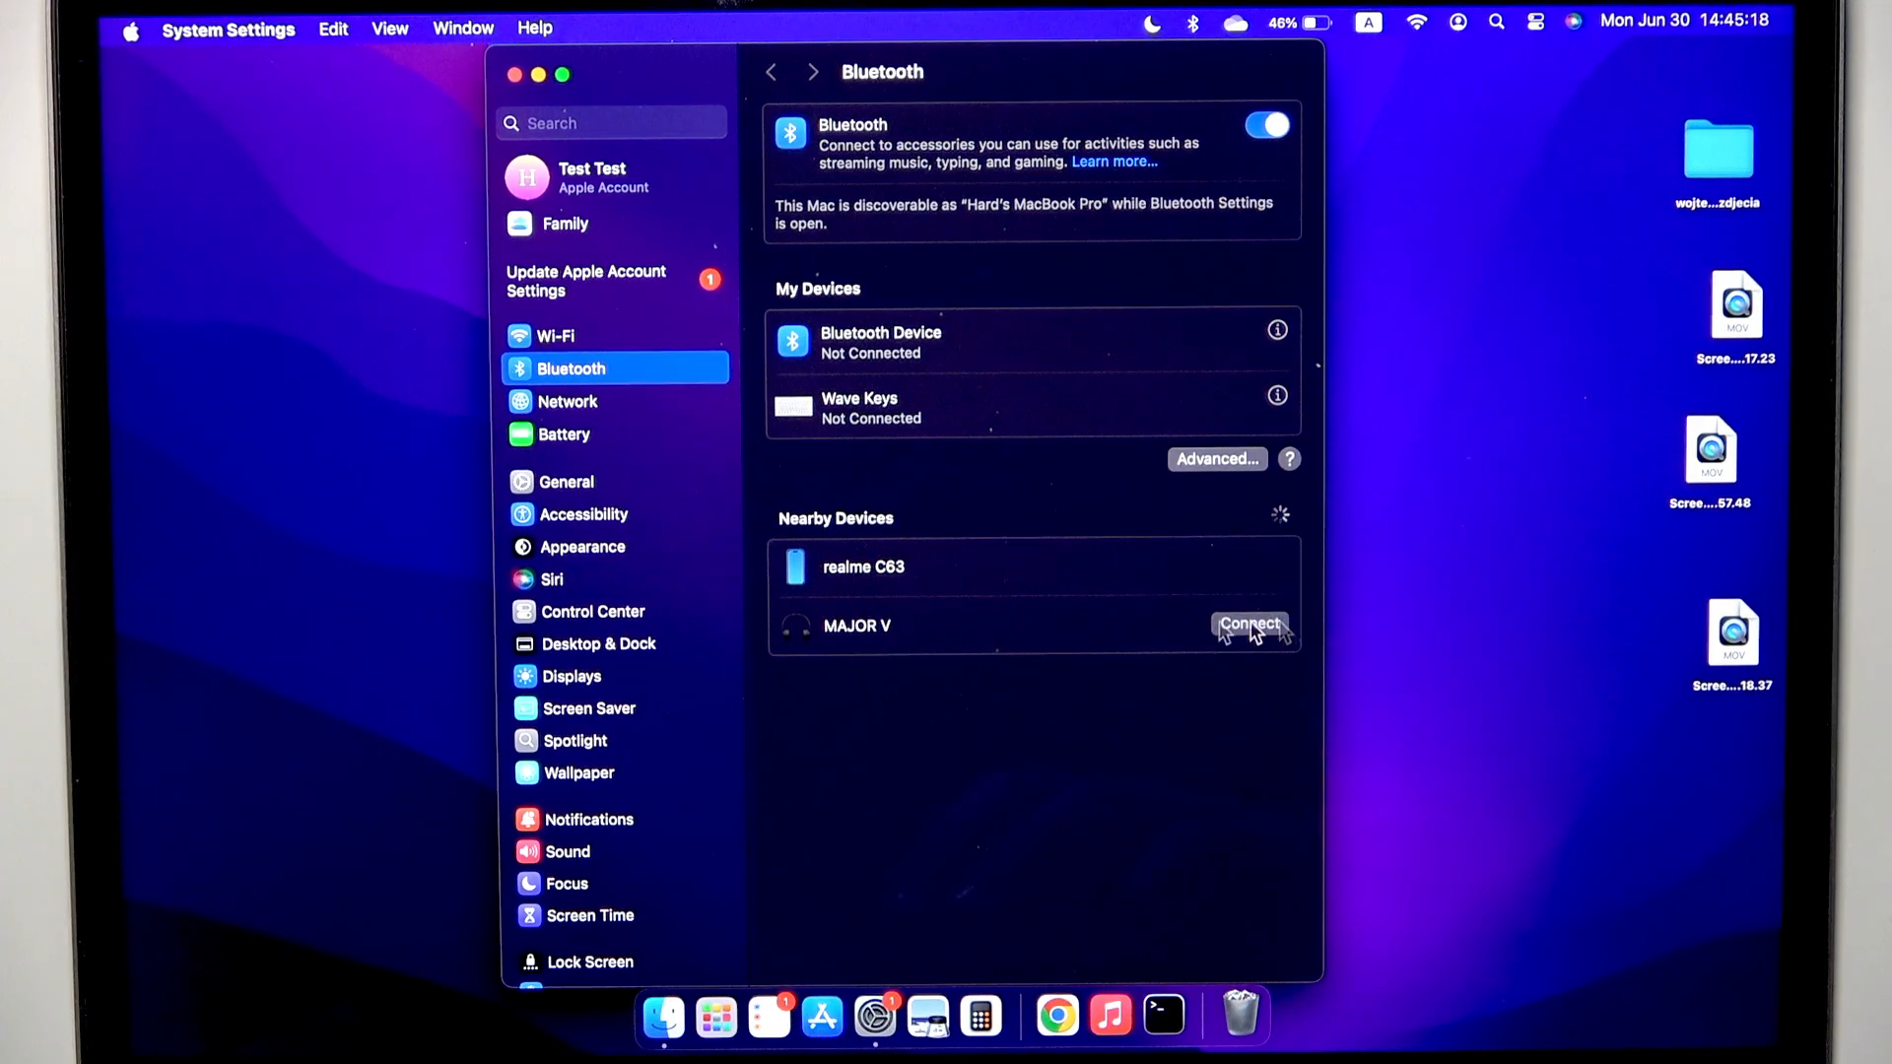
Connect MAJOR V from Nearby Devices so it moves to My Devices as Connected.
{"action": "left_click", "coordinate": [1249, 625]}
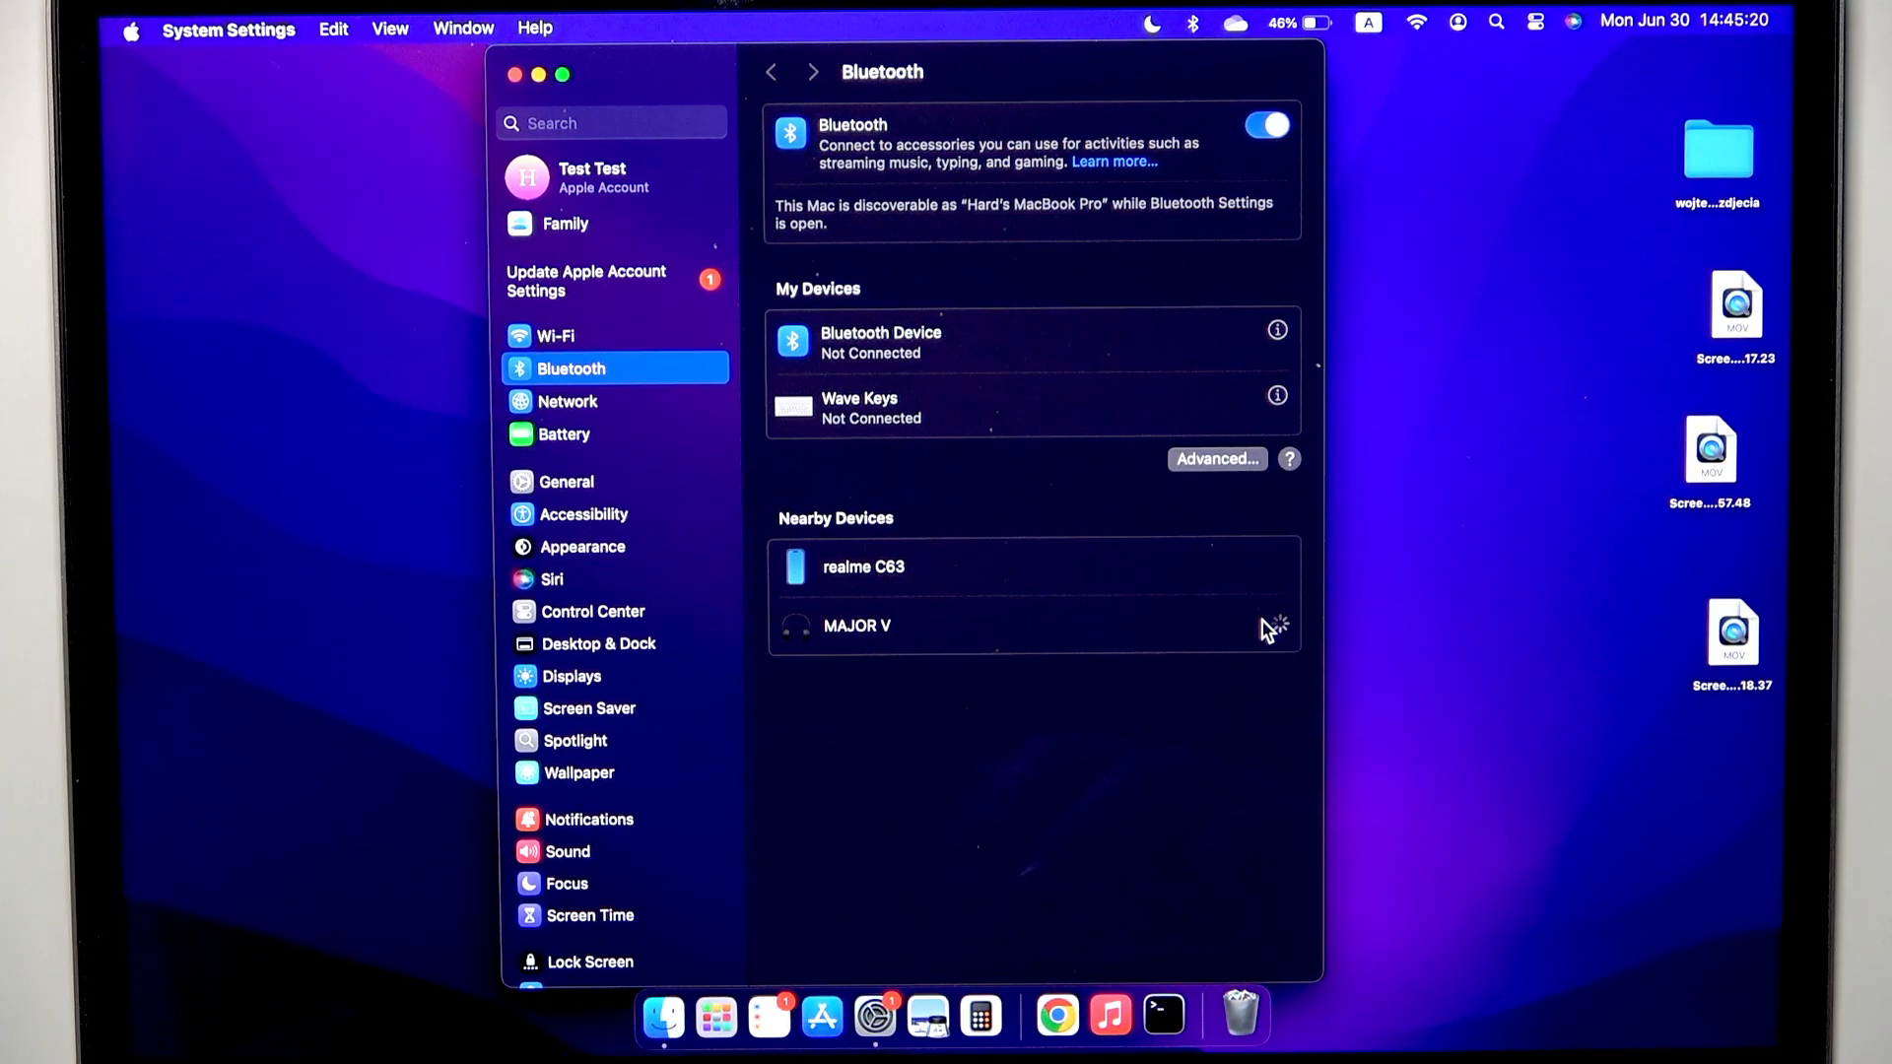
{"action": "left_click", "coordinate": [857, 624]}
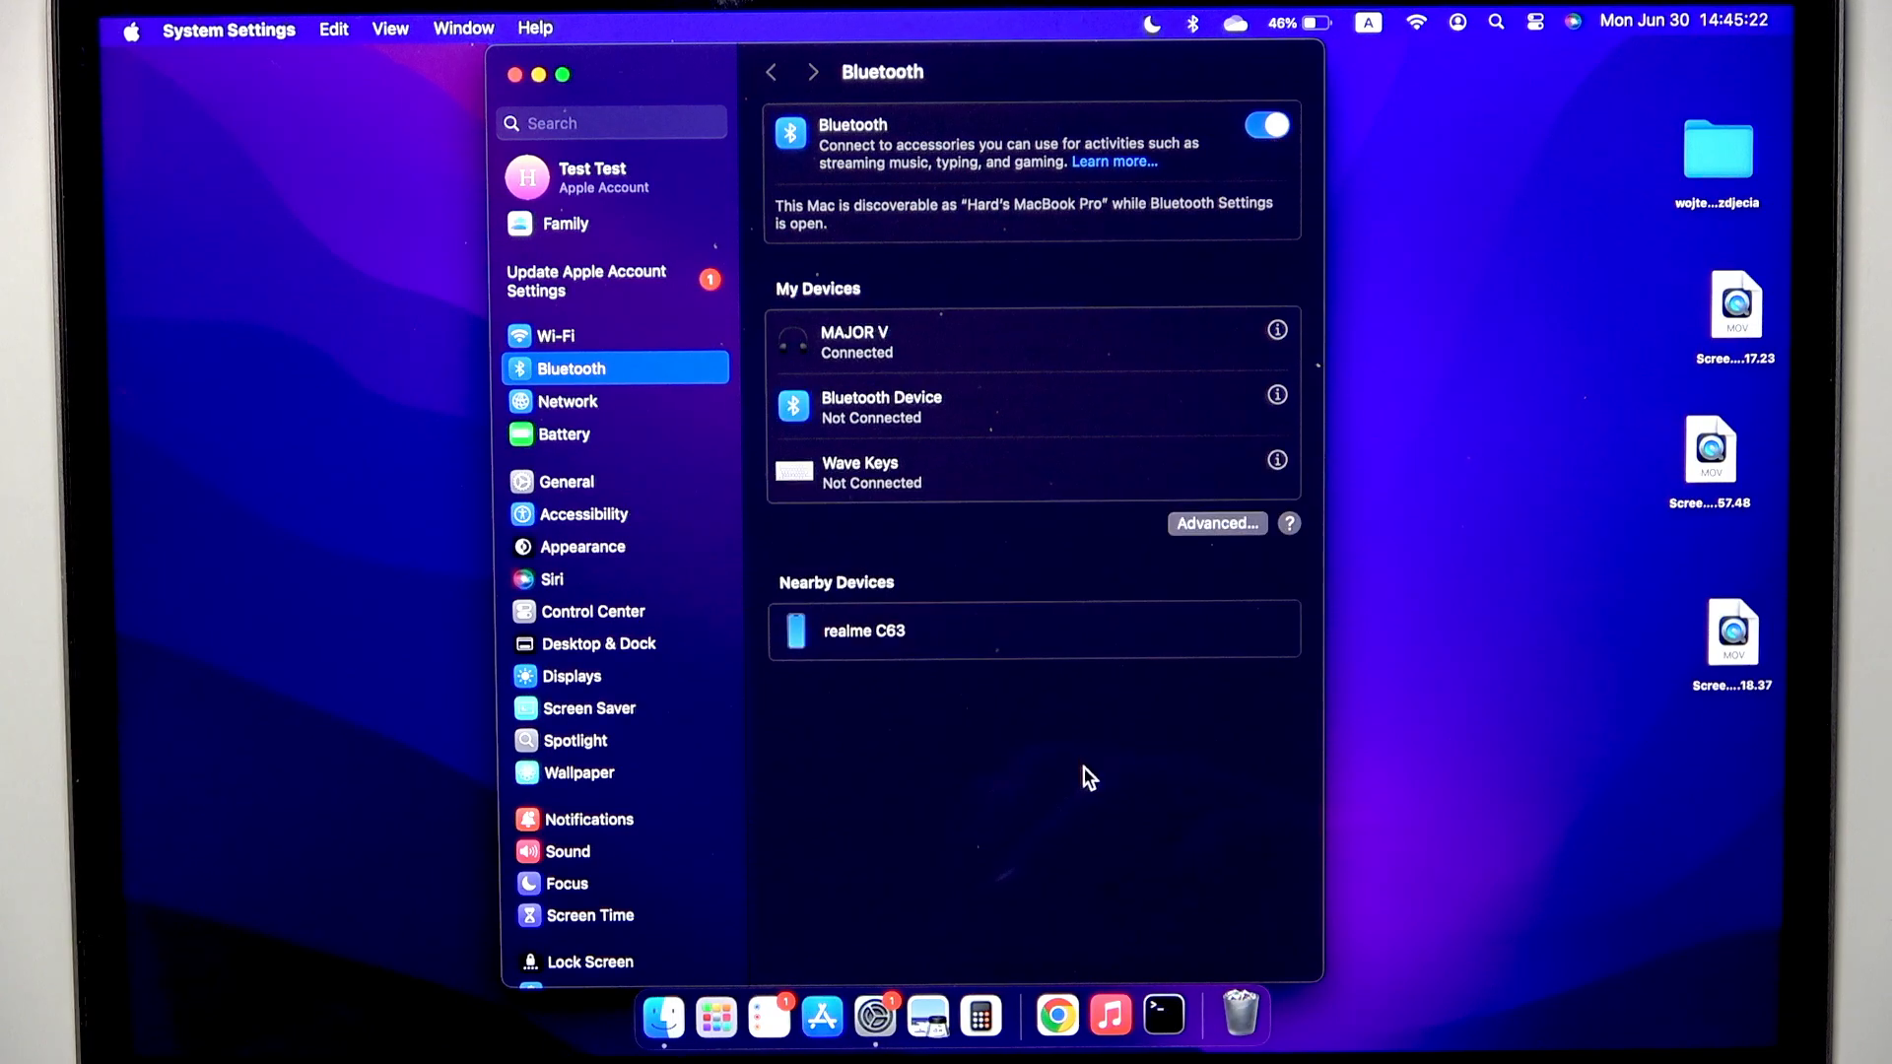